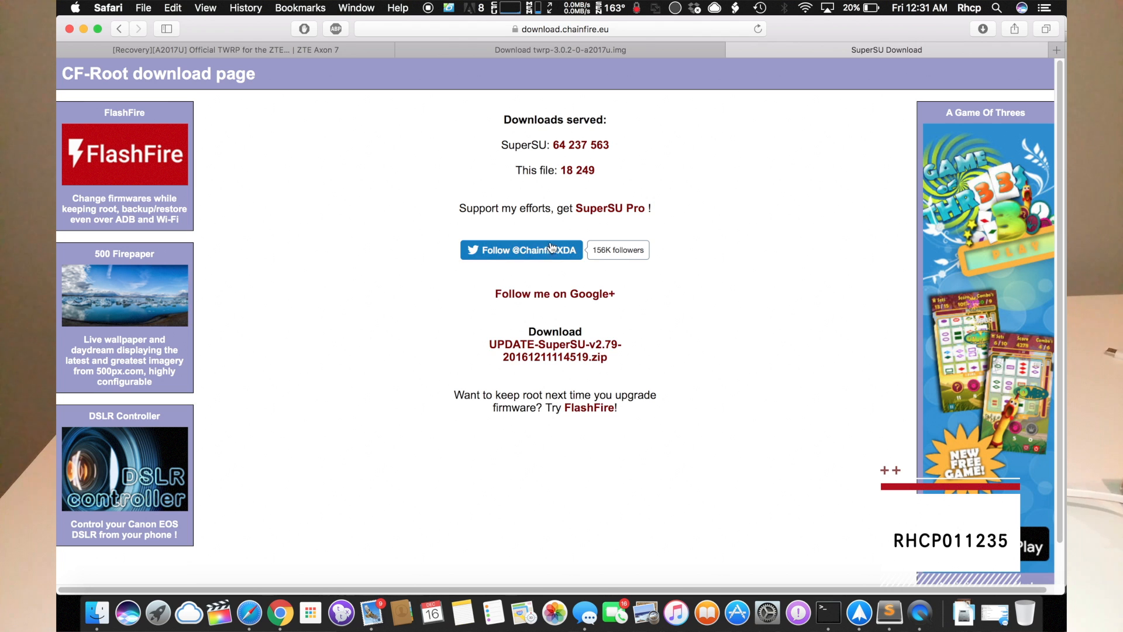
Download UPDATE-SuperSU-v2.79-20161211114519.zip from the CF-Root page in Safari.
left_click(555, 351)
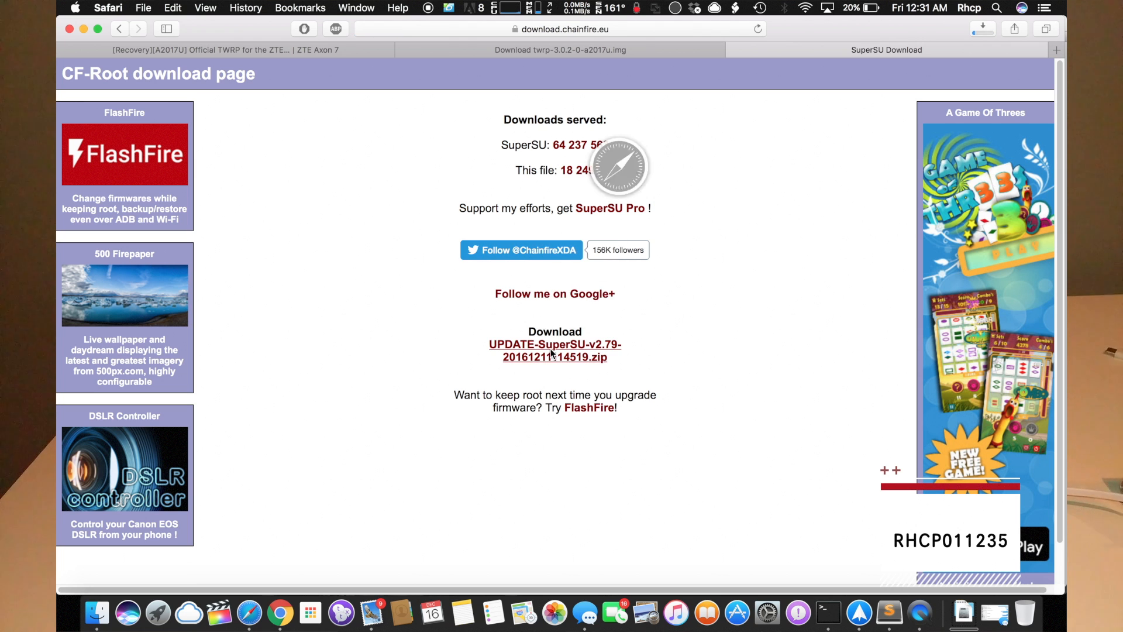
left_click(982, 28)
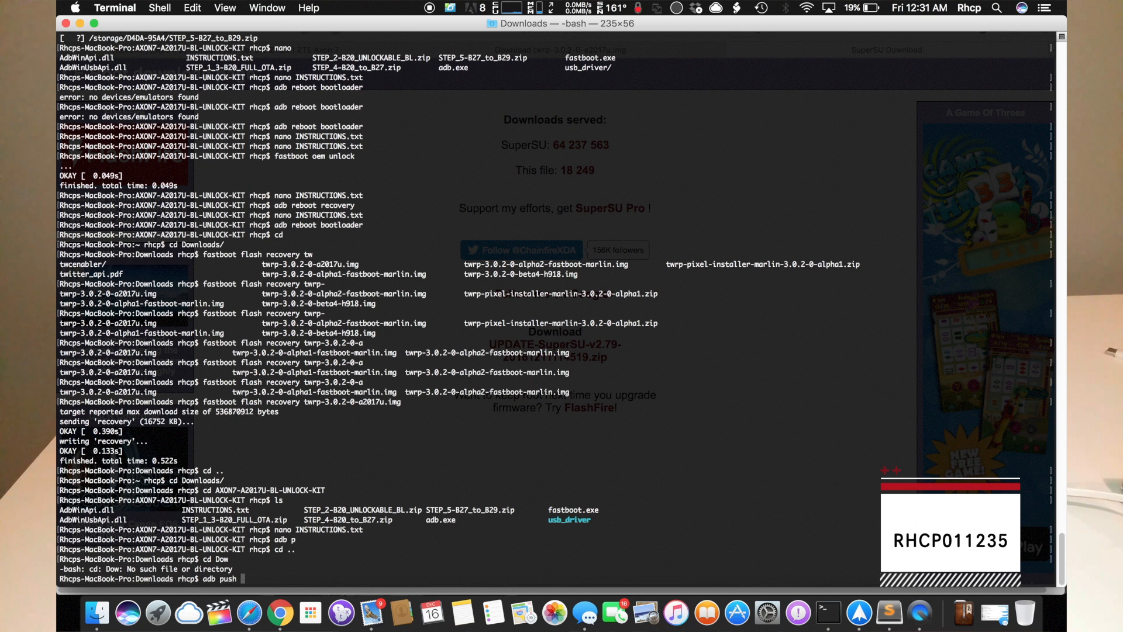
Type the SuperSU zip name and the partial /sdcard destination into the adb push command.
type("UPDATE-SuperSU-v2.79-20161211114519.zip /sdc")
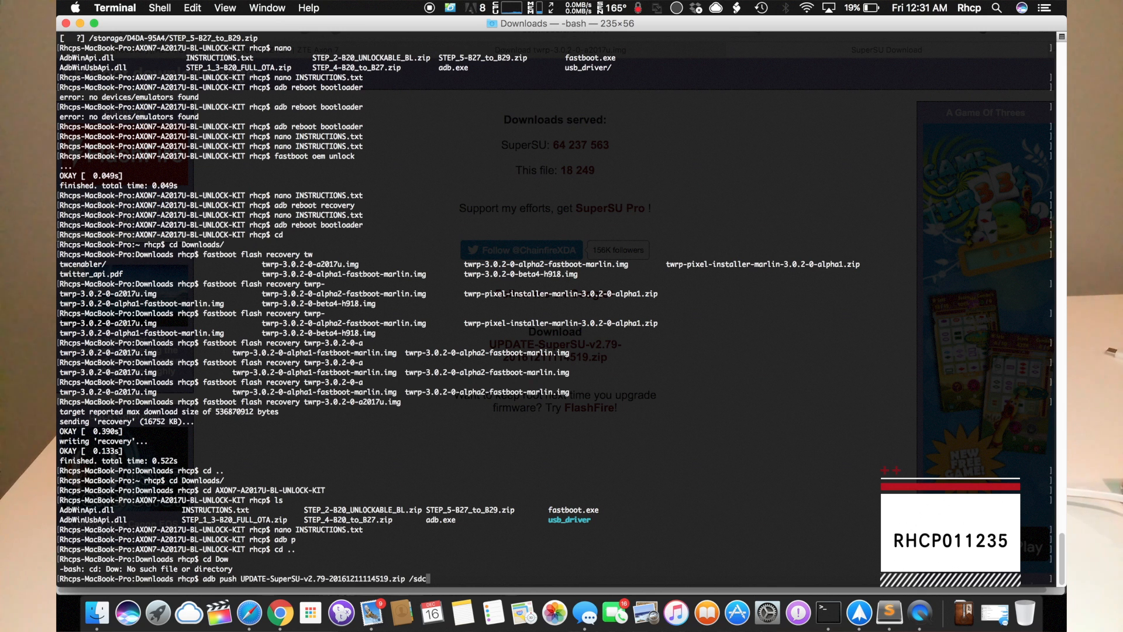